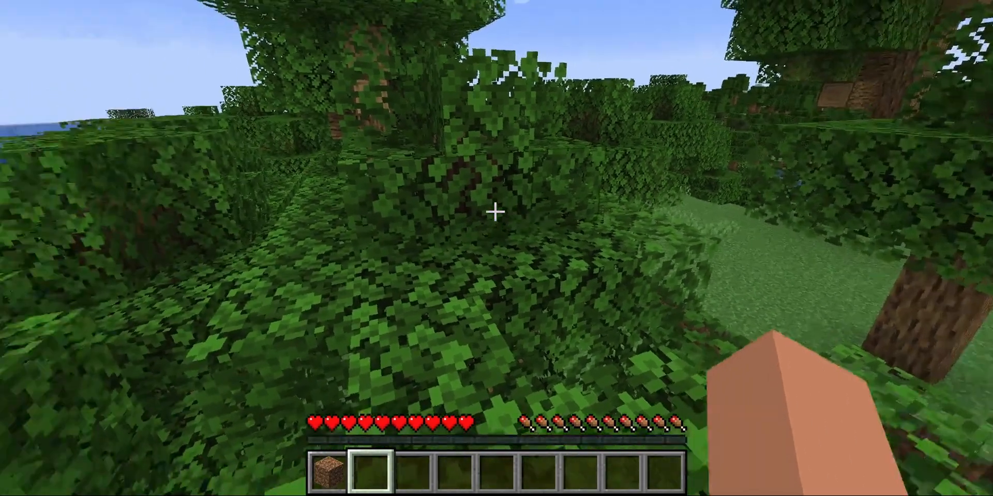
{"action": "mouse_move", "coordinate": [496, 212]}
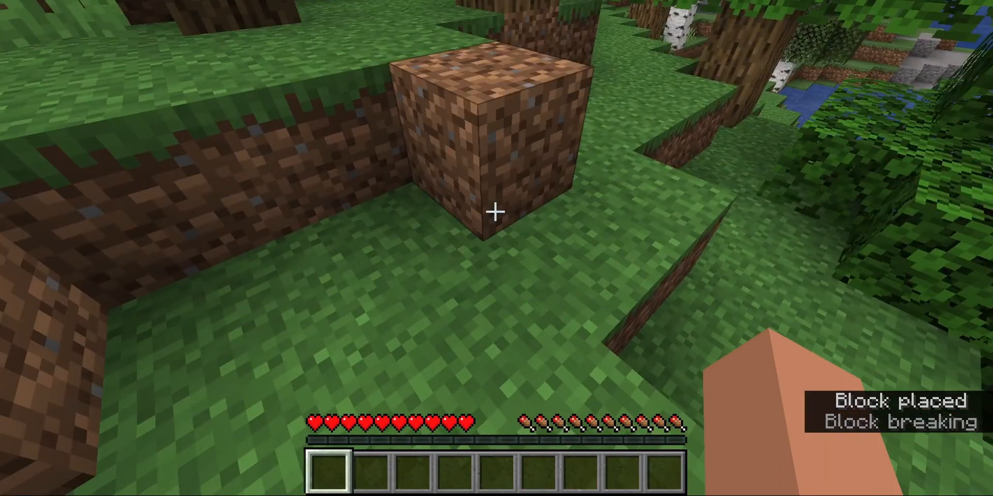
Place dirt blocks on the grass and on the leaves, breaking each one again
{"action": "left_click", "coordinate": [492, 213]}
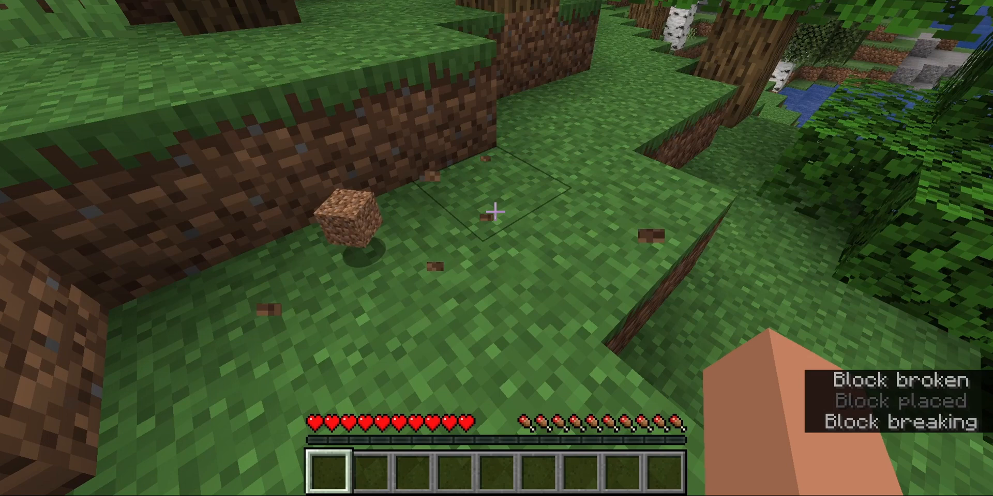
{"action": "mouse_move", "coordinate": [497, 212]}
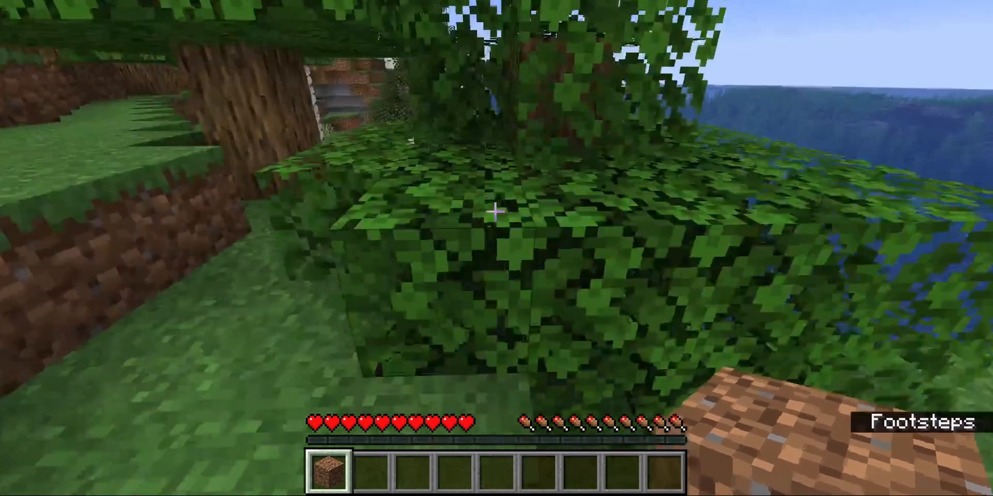
{"action": "left_click", "coordinate": [496, 213]}
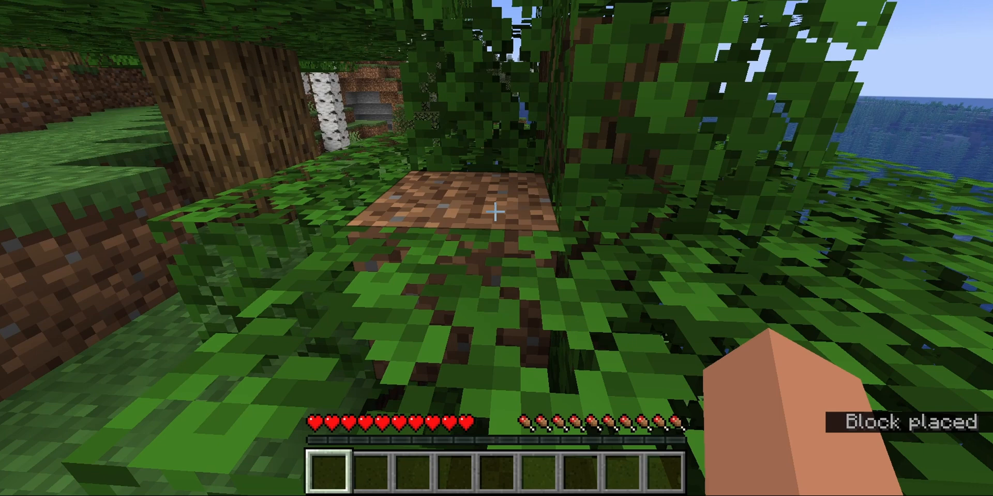
{"action": "left_click", "coordinate": [496, 213]}
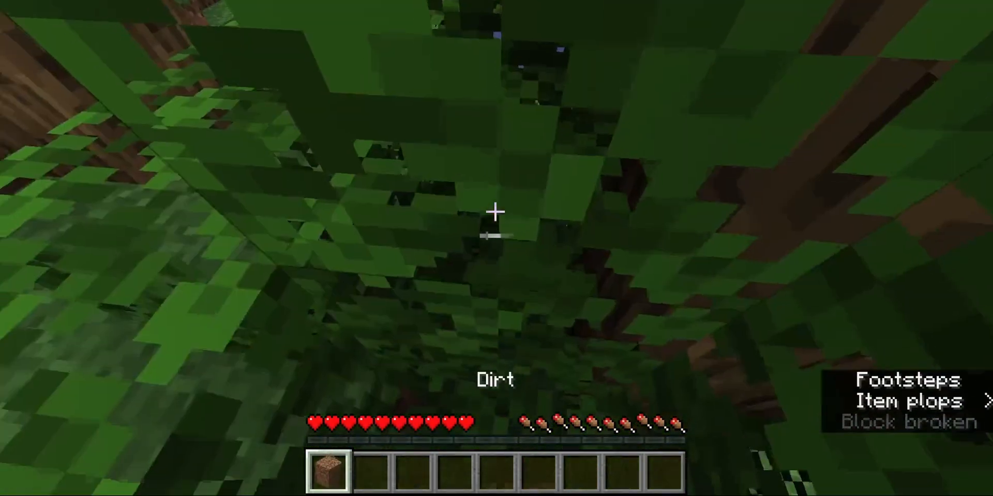
{"action": "key", "text": "2"}
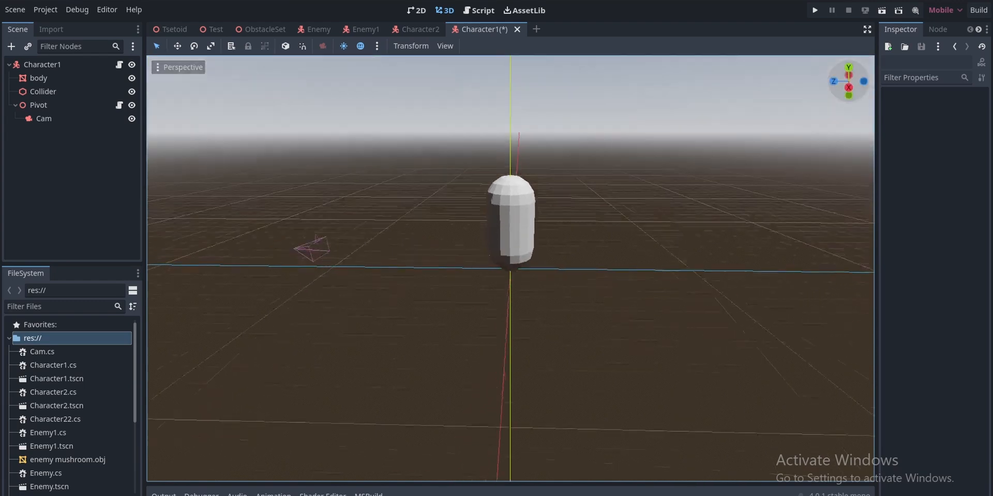
Create a RayCast3D node as a child of the Cam camera
{"action": "left_click", "coordinate": [43, 118]}
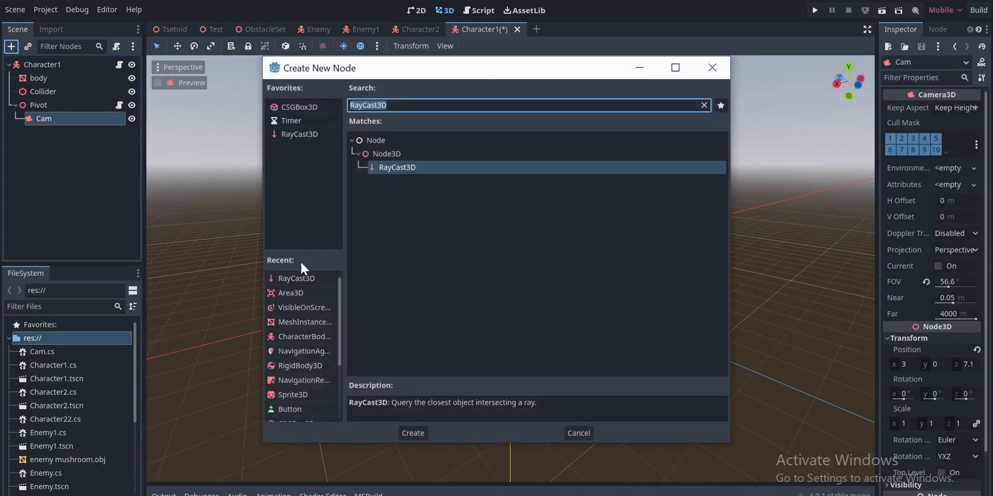
{"action": "left_click", "coordinate": [412, 434]}
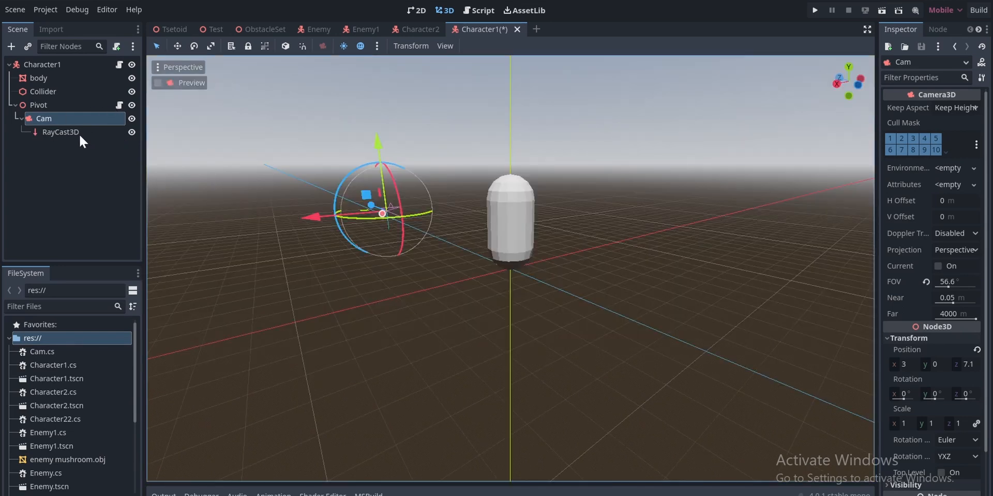
Set the ray's Target Position to 0, 0, -20 and rename the node to RayC
{"action": "left_click", "coordinate": [60, 131]}
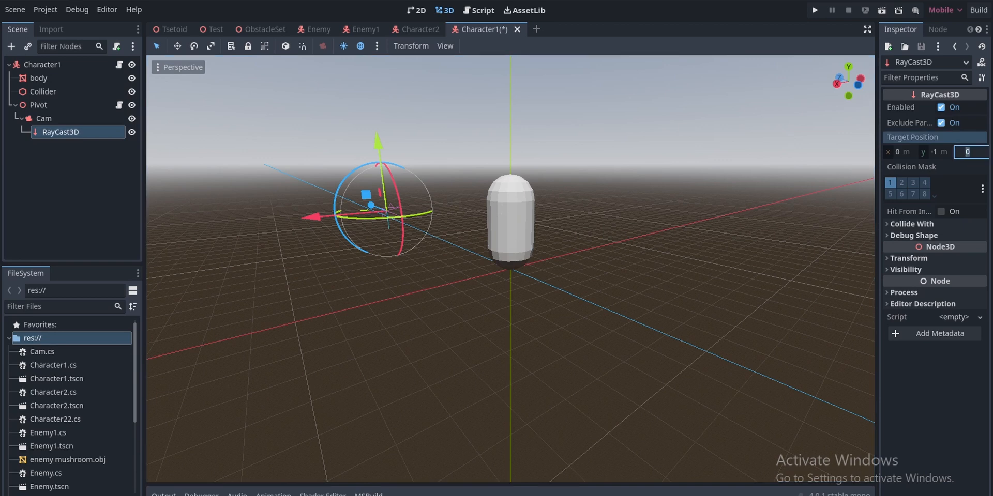
{"action": "type", "text": "-20"}
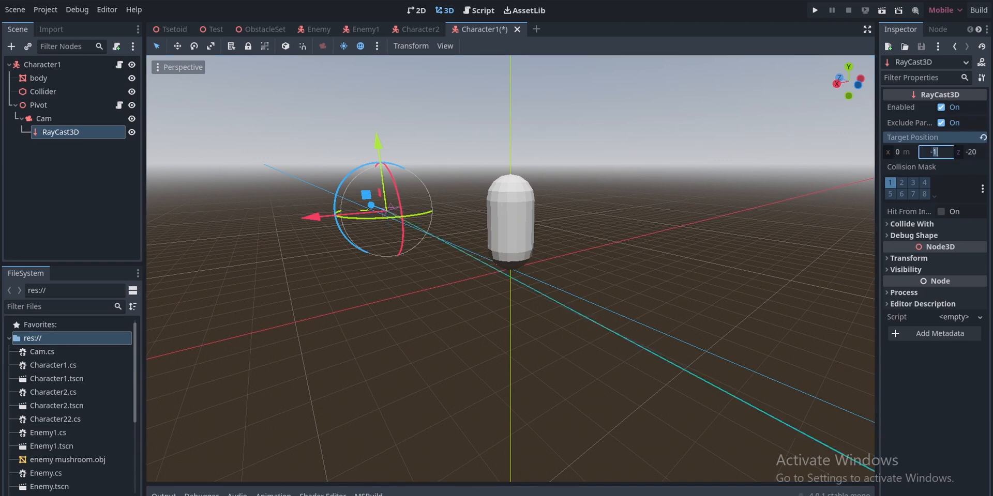
{"action": "type", "text": "-0"}
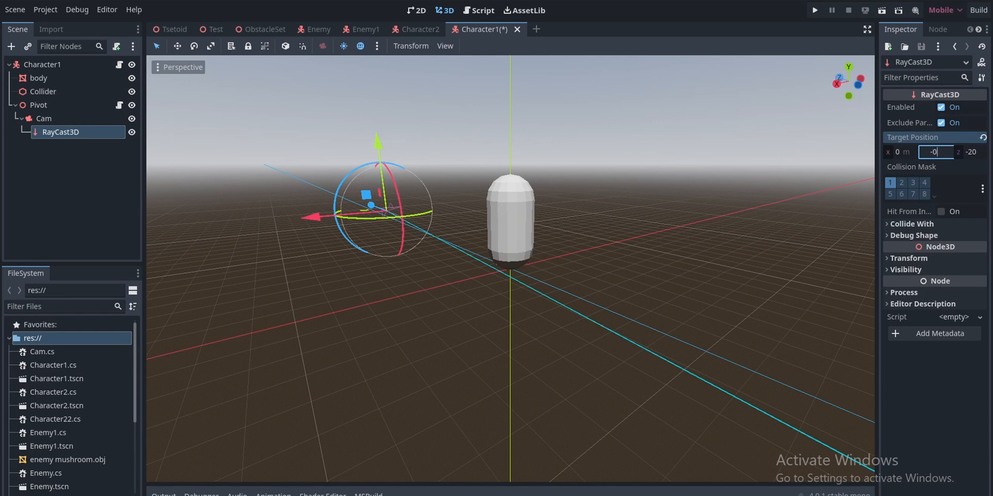
{"action": "left_click", "coordinate": [933, 152]}
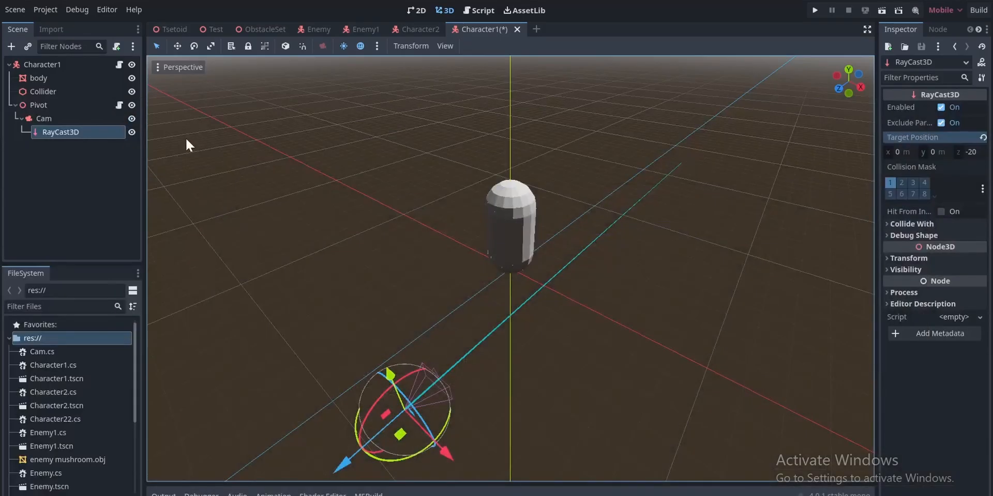
{"action": "double_click", "coordinate": [60, 132]}
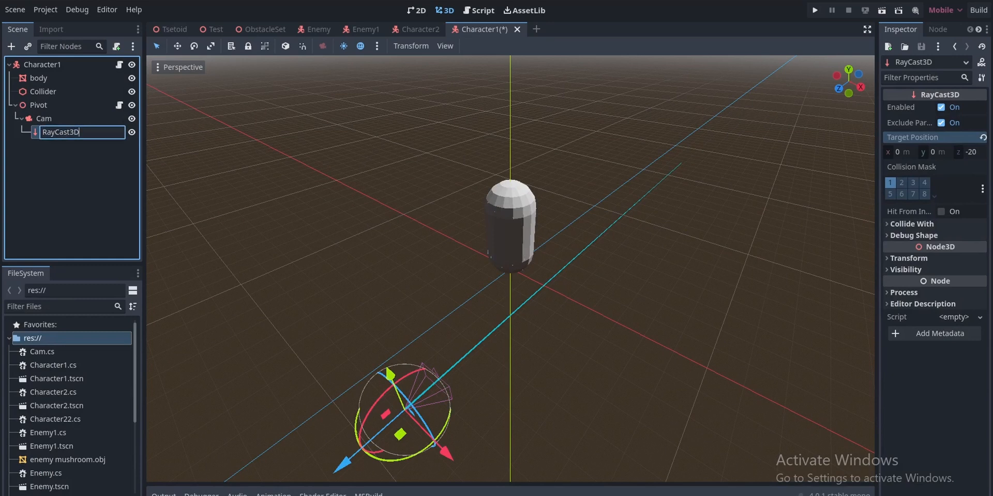
{"action": "key", "text": "BackSpace"}
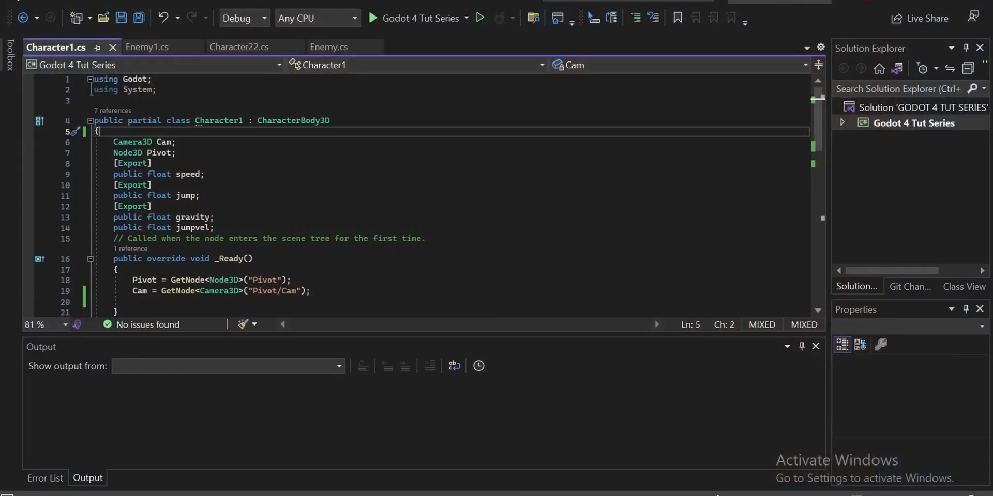
Declare field 'RayCast3D RayC;' and assign GetNode<RayCast3D>("Pivot/Cam/RayC") in _Ready
{"action": "type", "text": "RayCast3D"}
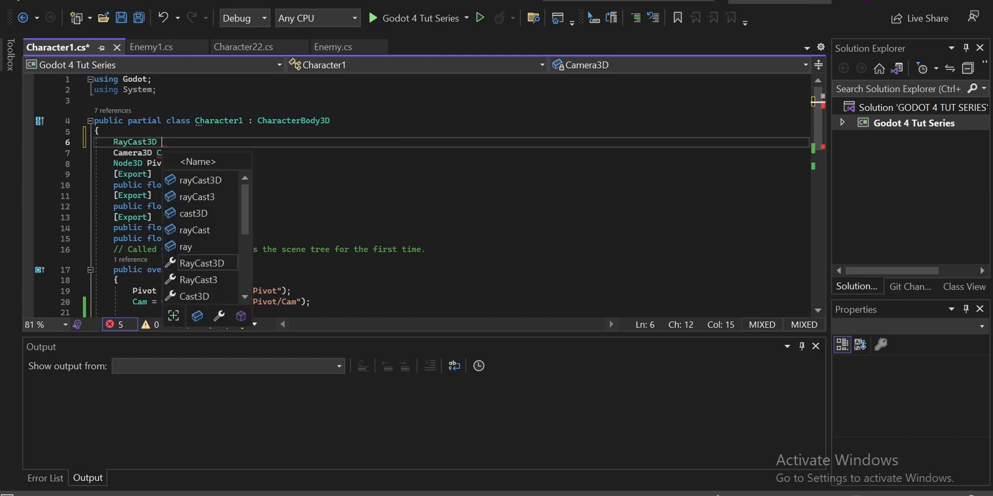
{"action": "type", "text": "RayC;"}
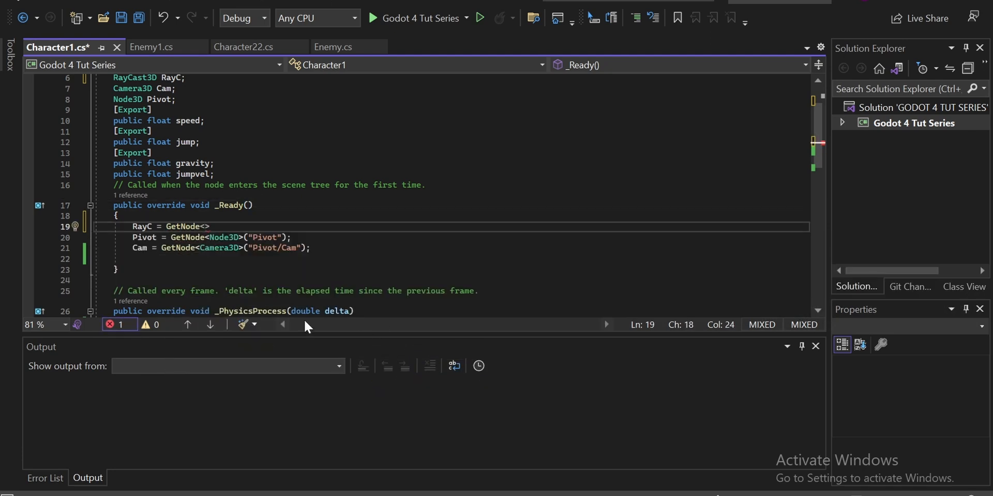
{"action": "type", "text": "RayCast3D"}
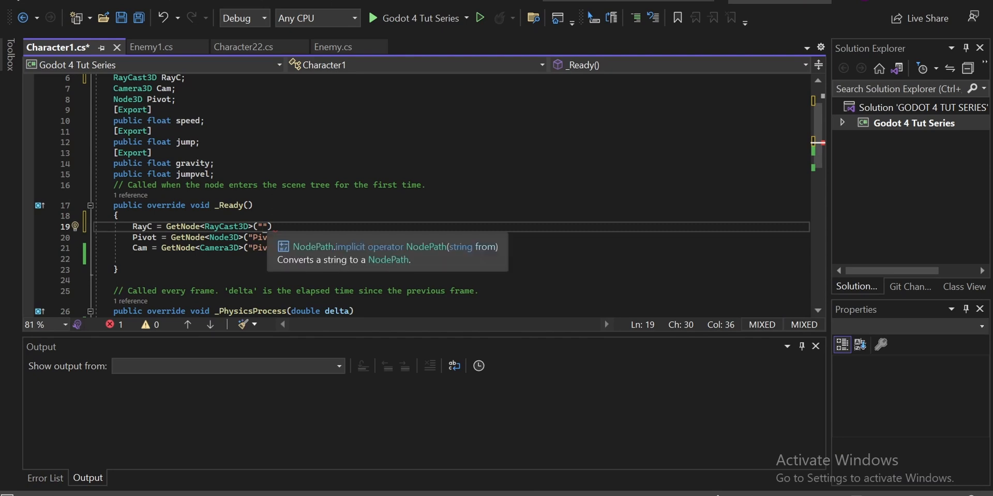
{"action": "type", "text": "Pivot/Cam/RayC"}
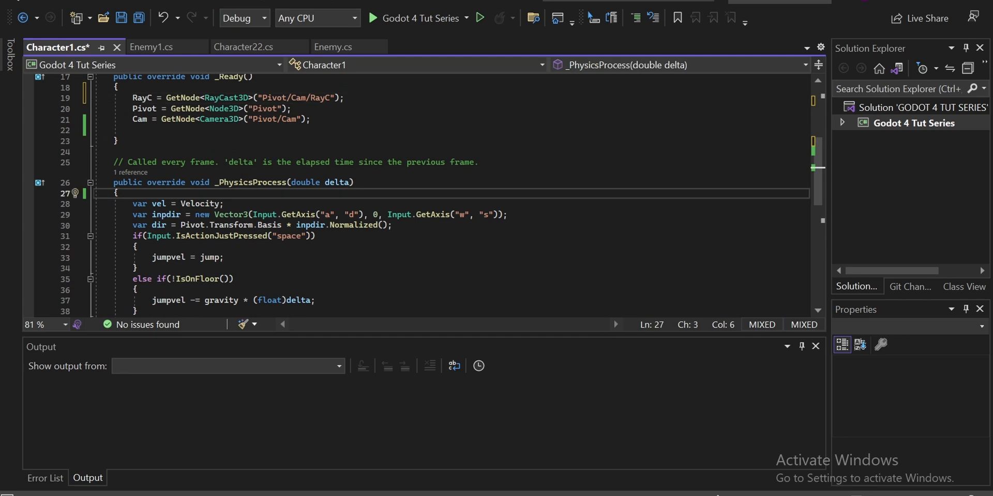
In _PhysicsProcess write var colpos = RayC.GetCollisionPoint(); and GD.Print(colpos);
{"action": "type", "text": "var col"}
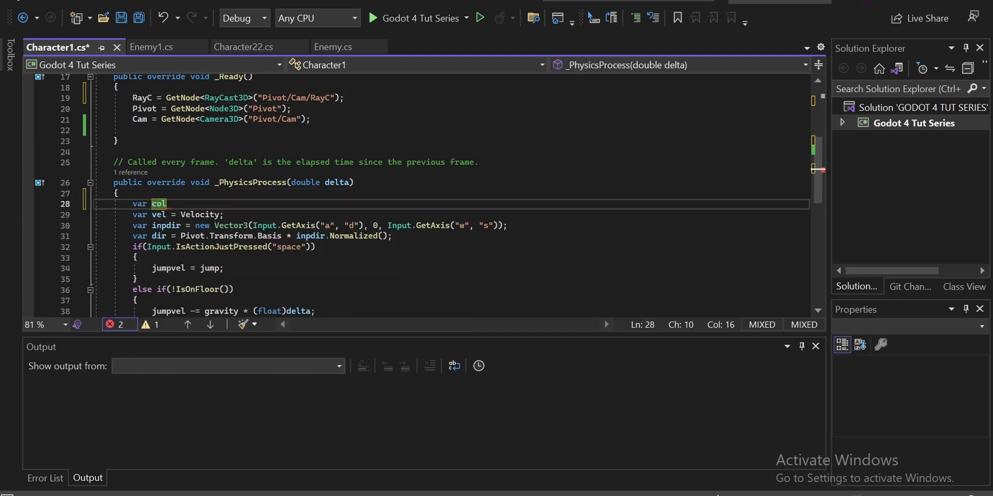
{"action": "type", "text": "pos = RayC"}
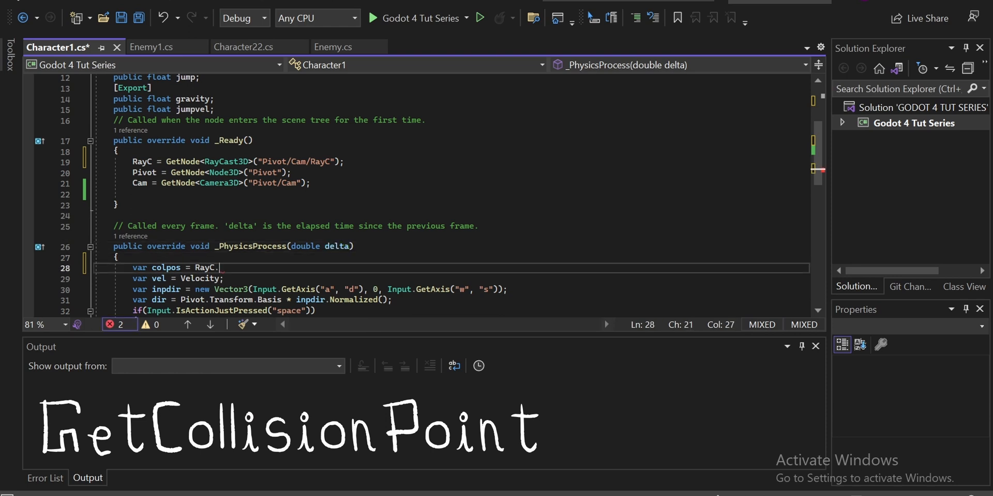
{"action": "type", "text": "."}
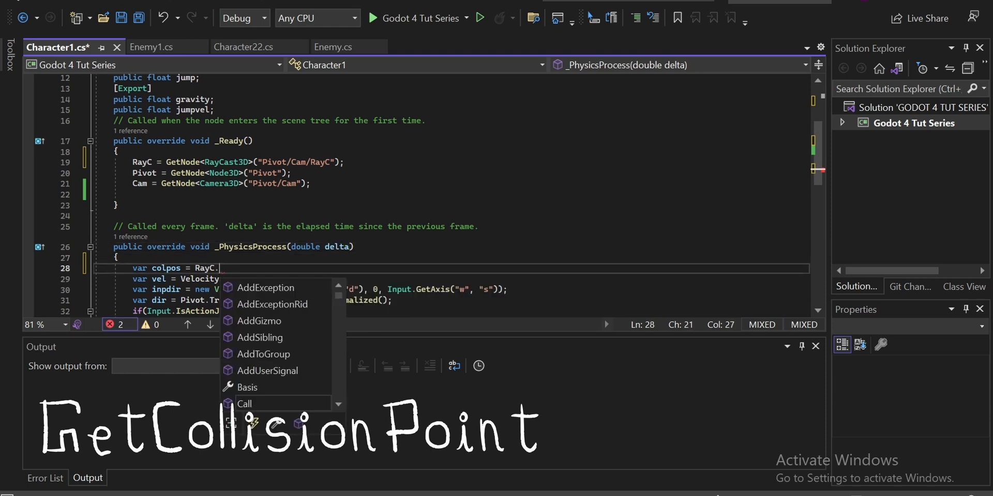
{"action": "type", "text": "GetCollisionPoint"}
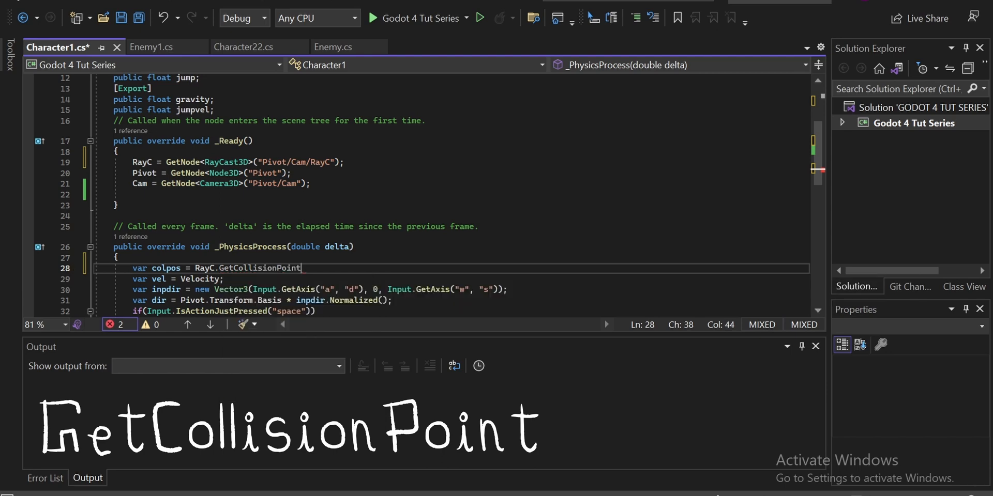
{"action": "type", "text": "();"}
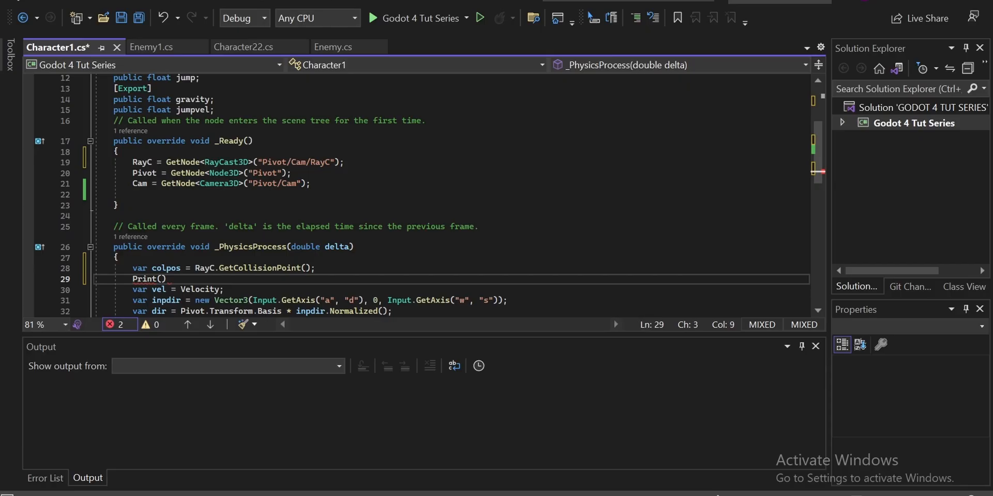
{"action": "type", "text": "GD."}
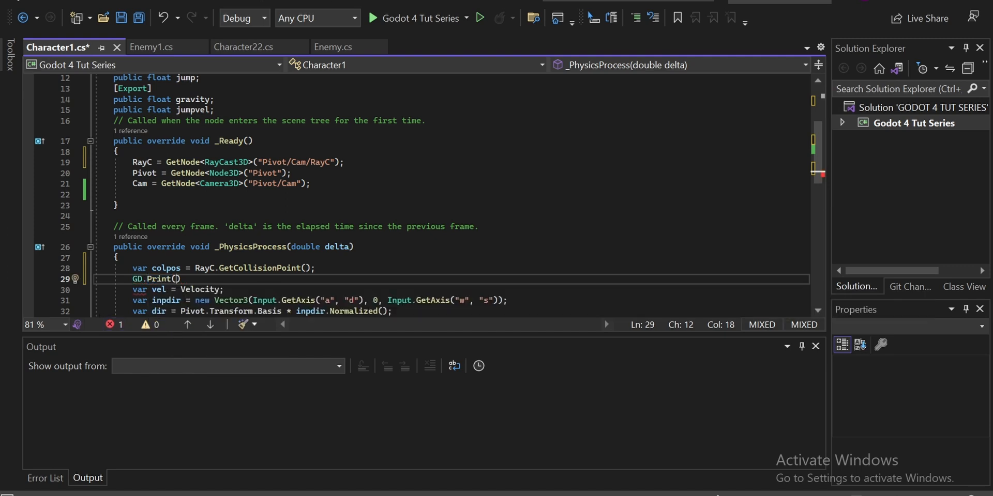
{"action": "type", "text": "colpos"}
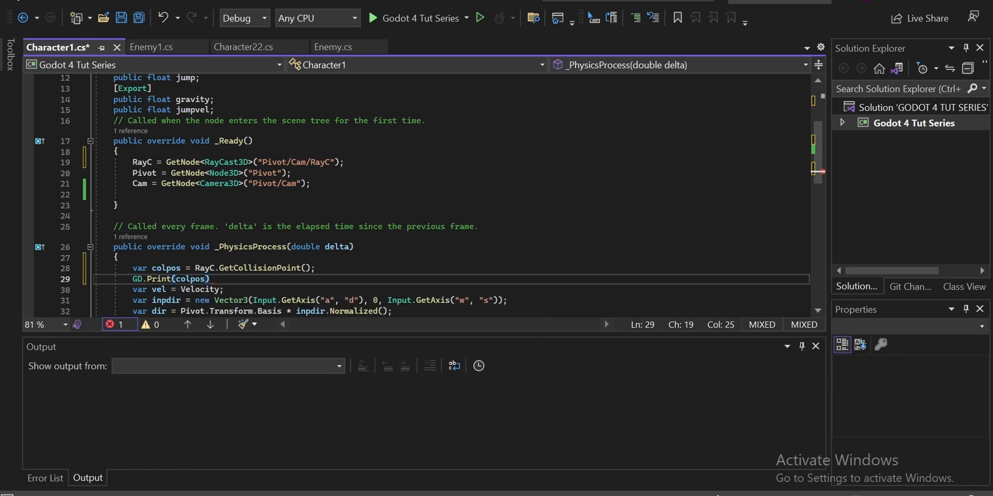
{"action": "type", "text": ";"}
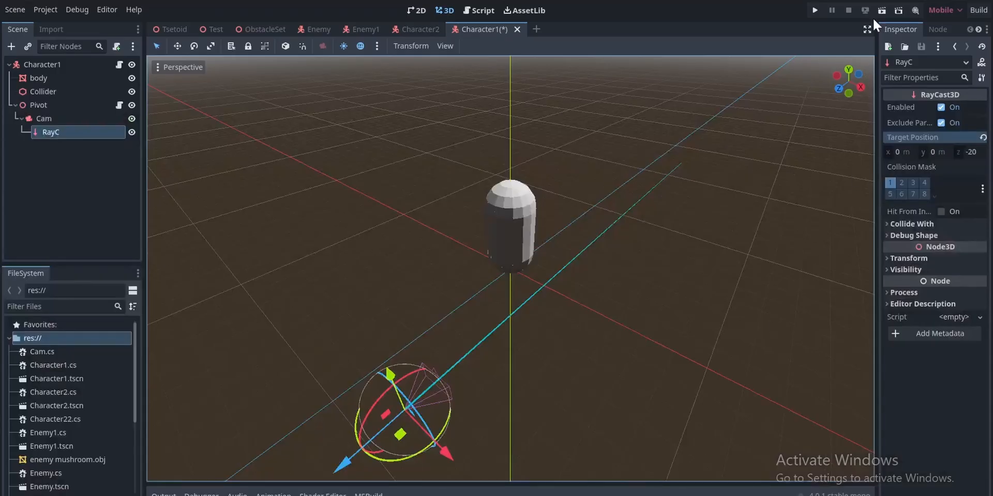
{"action": "mouse_move", "coordinate": [881, 10]}
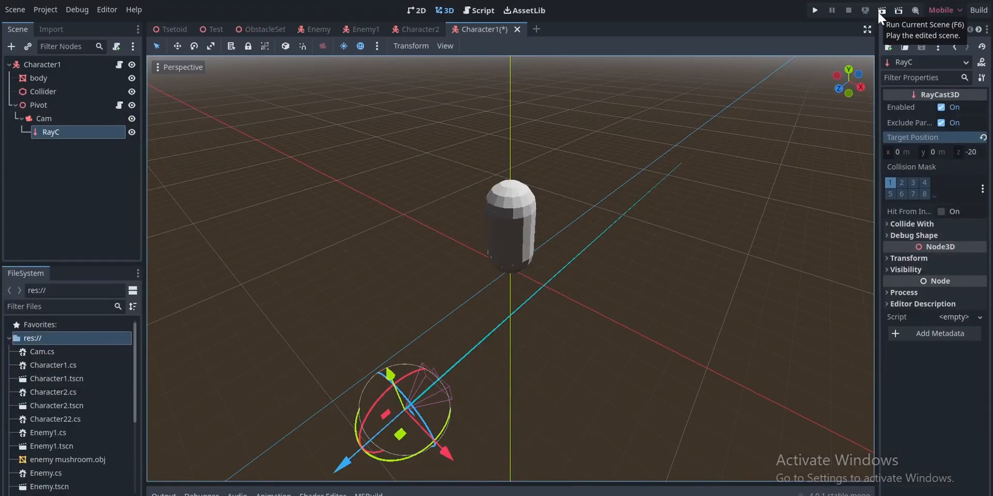
{"action": "mouse_move", "coordinate": [227, 25]}
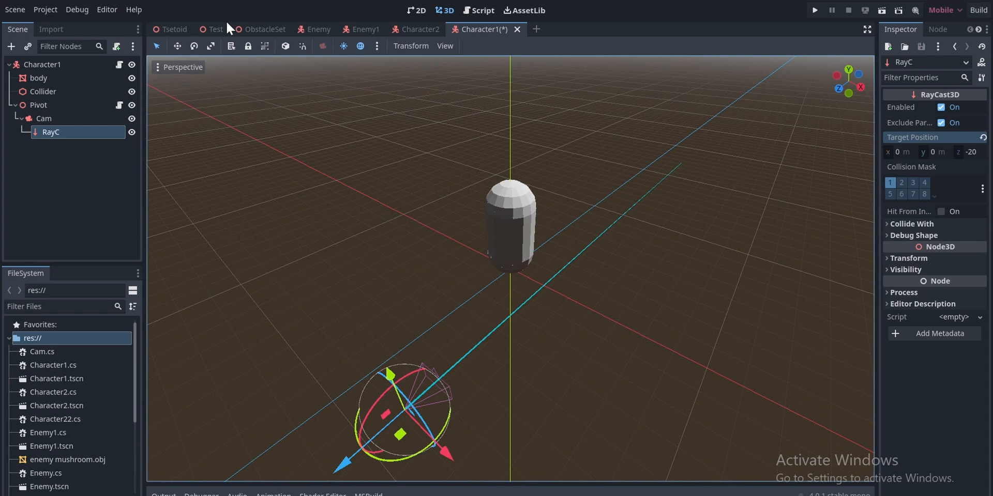
{"action": "mouse_move", "coordinate": [214, 29]}
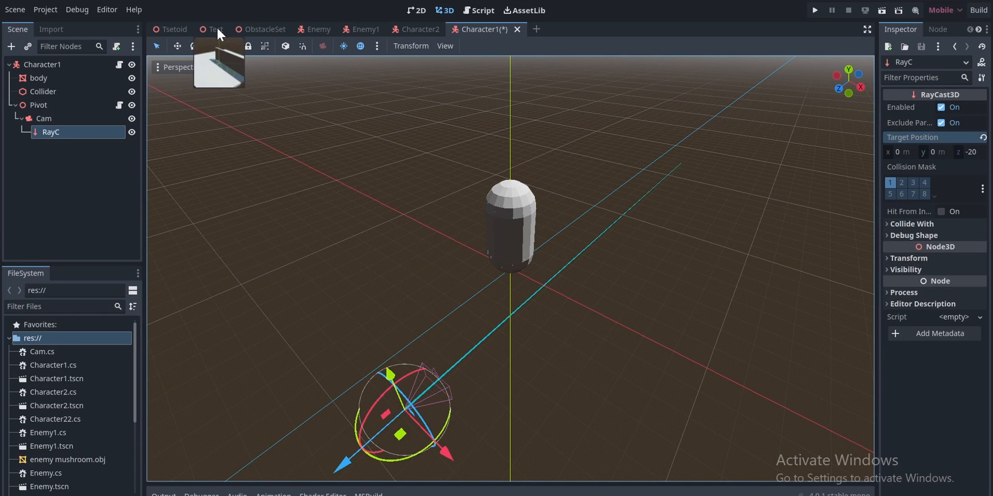
Switch to the Test level scene and run it to print the ray's collision coordinates
{"action": "left_click", "coordinate": [814, 10]}
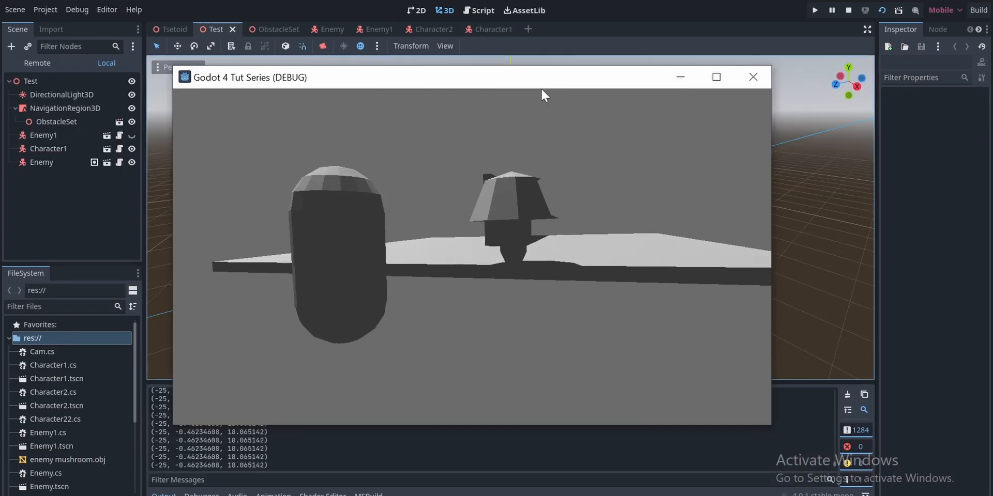